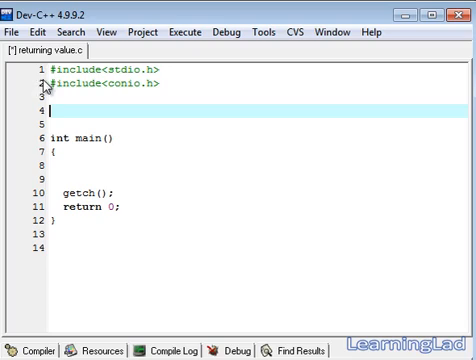
pyautogui.moveTo(46, 88)
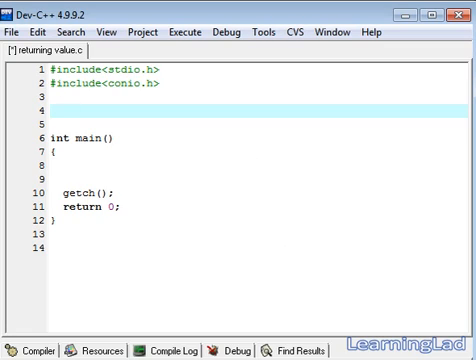
# Step: Type the prototype int add(int,int); on line 4 above main
pyautogui.write('int')
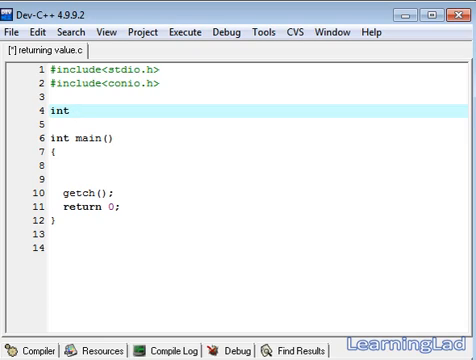
pyautogui.write('add')
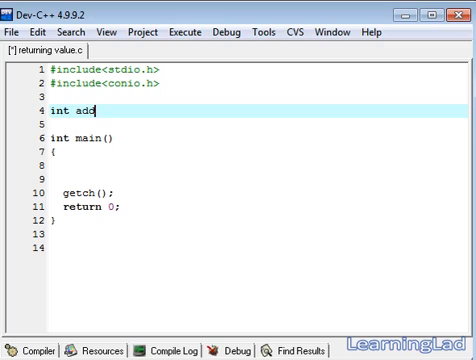
pyautogui.write('();')
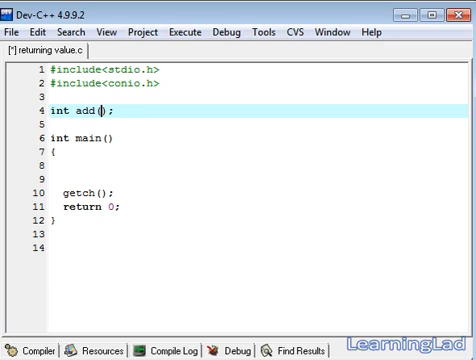
pyautogui.write('int')
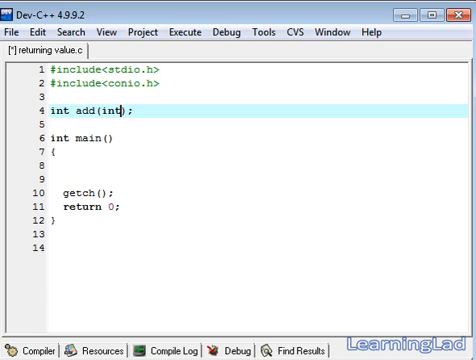
pyautogui.write(',int')
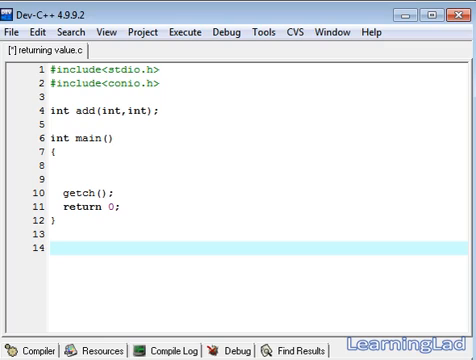
# Step: Write the add(int a,int b) header and store a + b in a temp variable
pyautogui.write('int add(int ){')
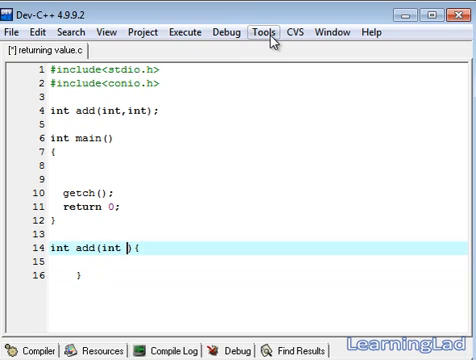
pyautogui.write('a,int b')
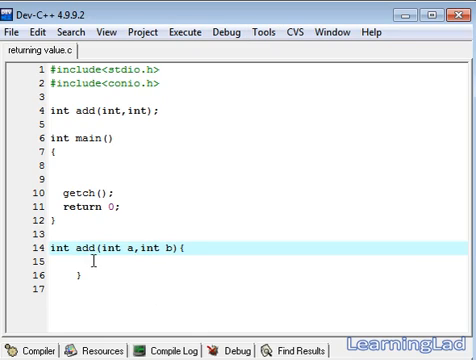
pyautogui.press('enter')
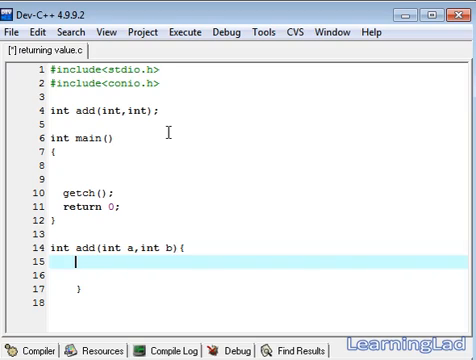
pyautogui.write('int')
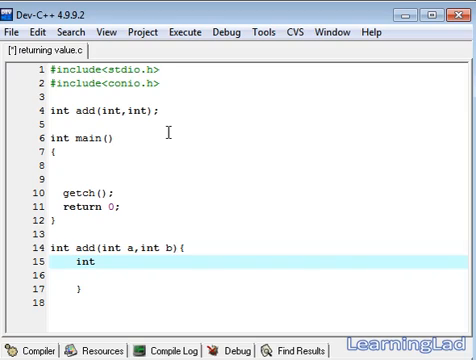
pyautogui.write('te')
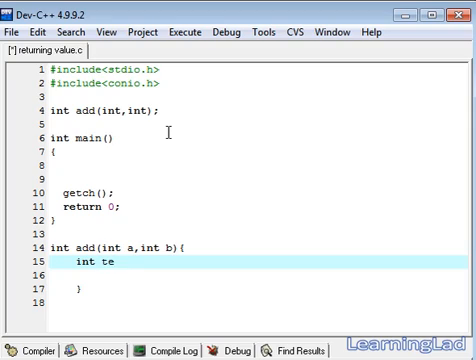
pyautogui.write('mp;')
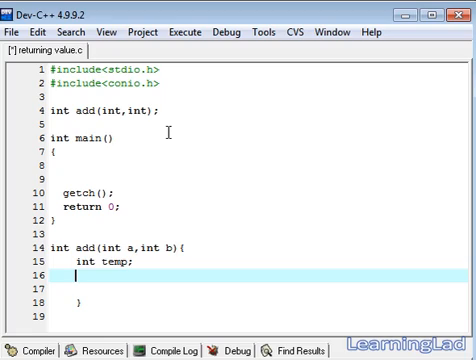
pyautogui.write('temp =')
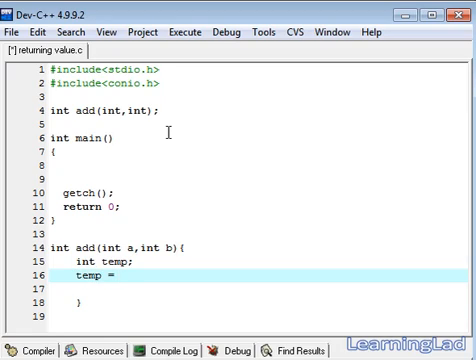
pyautogui.write('a +')
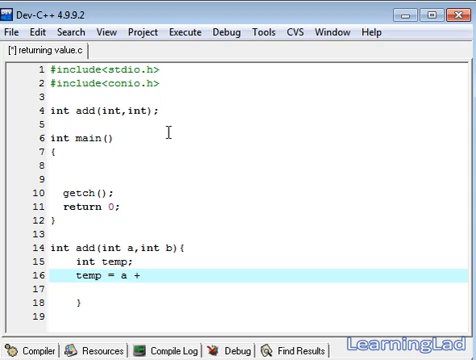
pyautogui.write('b;')
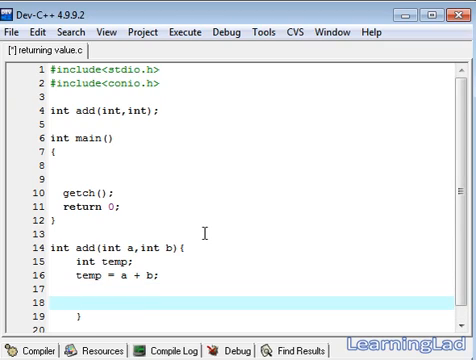
# Step: End the add function body with return temp;
pyautogui.write('ret')
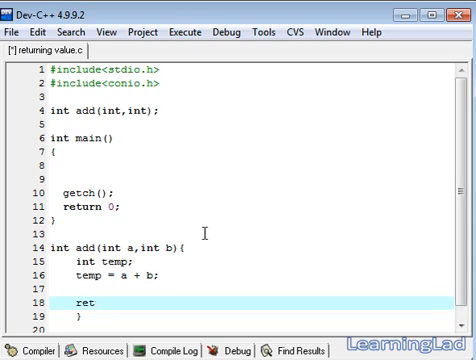
pyautogui.write('urn')
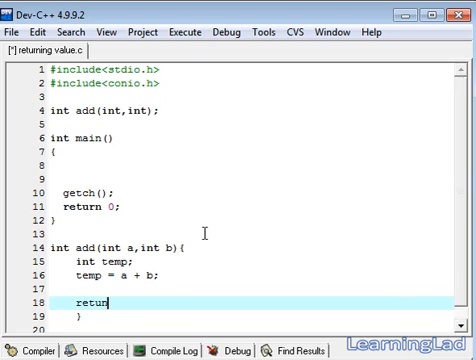
pyautogui.write('te')
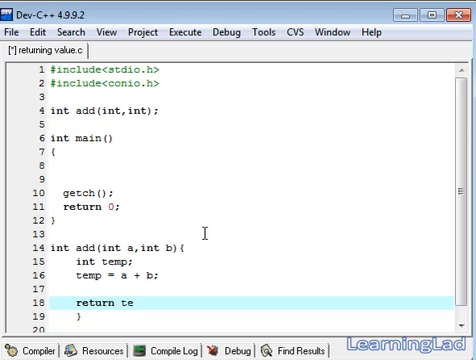
pyautogui.write('mp;')
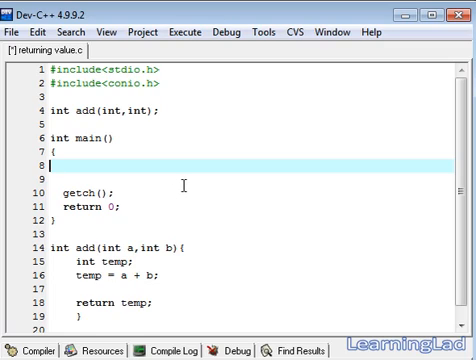
# Step: Declare int result in main and assign it add(10,20)
pyautogui.write('i')
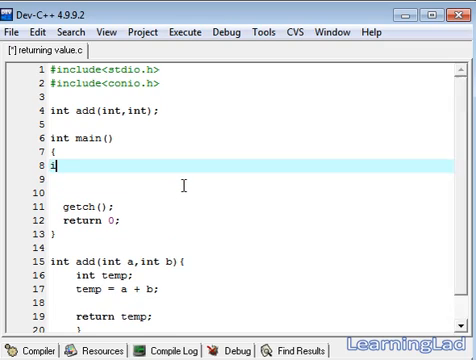
pyautogui.write('nt result')
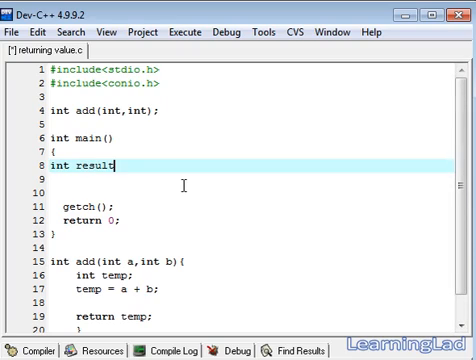
pyautogui.write(';')
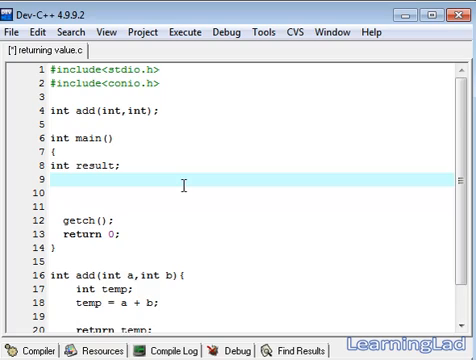
pyautogui.write('resu')
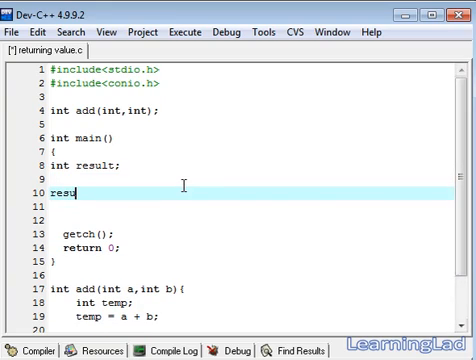
pyautogui.write('lt =')
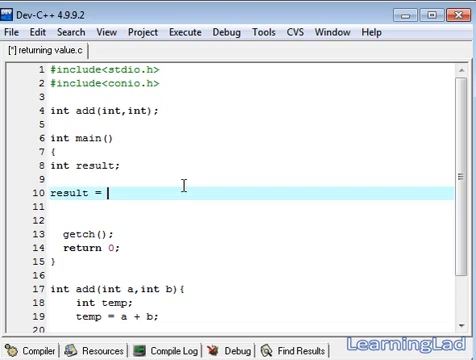
pyautogui.write('add()')
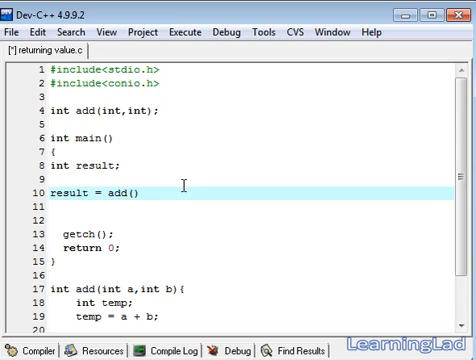
pyautogui.write(';')
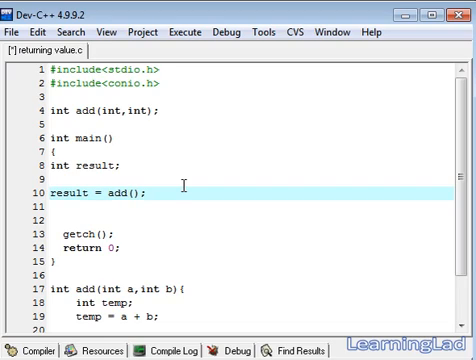
pyautogui.write('10')
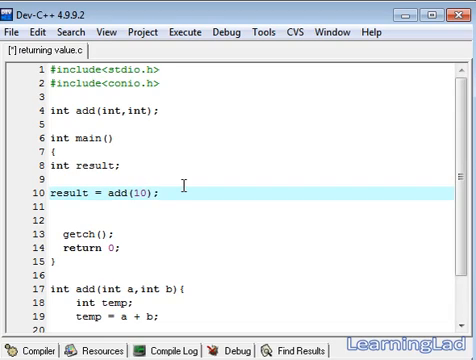
pyautogui.write(',20')
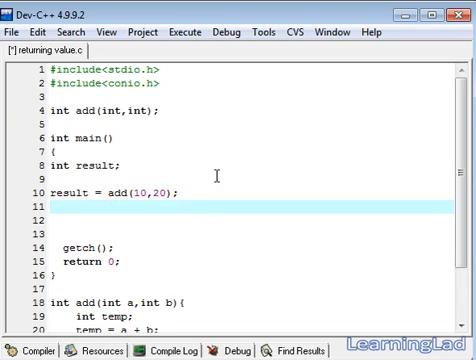
# Step: Print result with printf using the "The result is %d" format
pyautogui.write('pr')
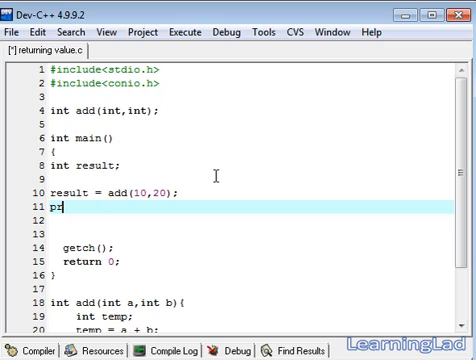
pyautogui.write('rintf')
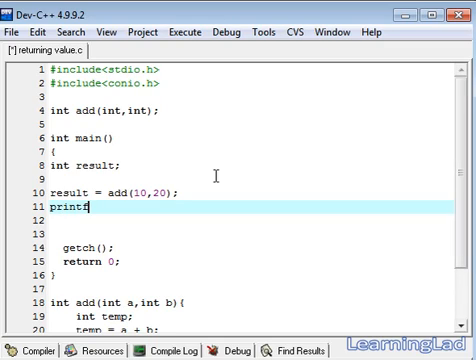
pyautogui.write('()')
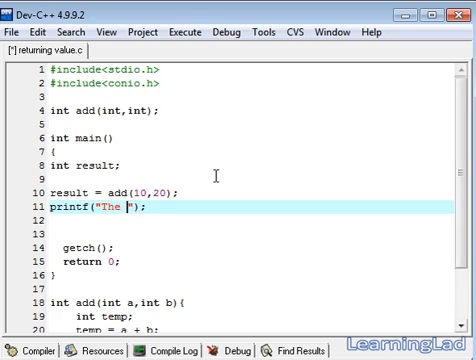
pyautogui.write('result i')
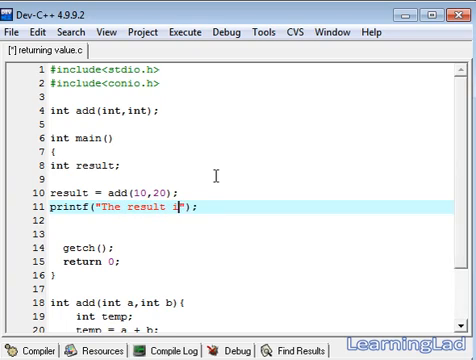
pyautogui.write('%d')
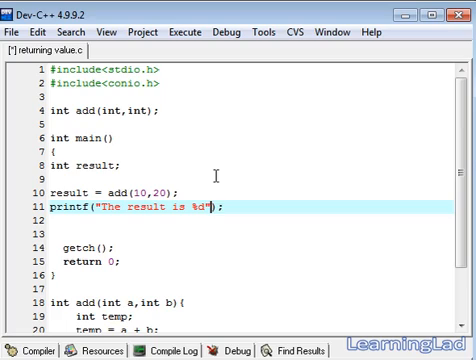
pyautogui.write(',res')
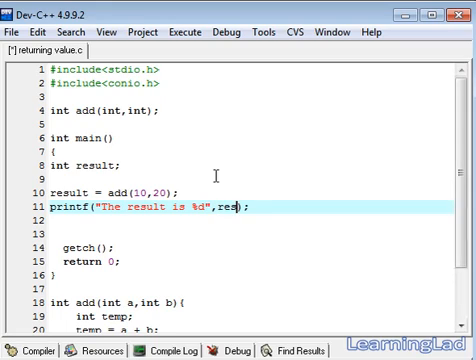
pyautogui.write('ult')
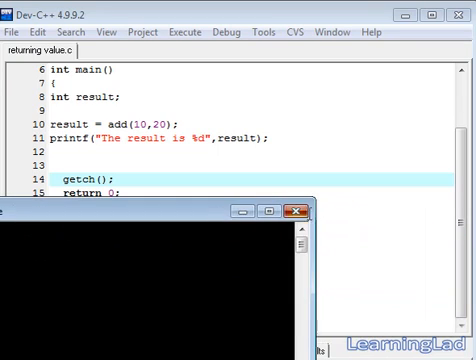
# Step: Close the running program's console window after compiling and running
pyautogui.click(305, 211)
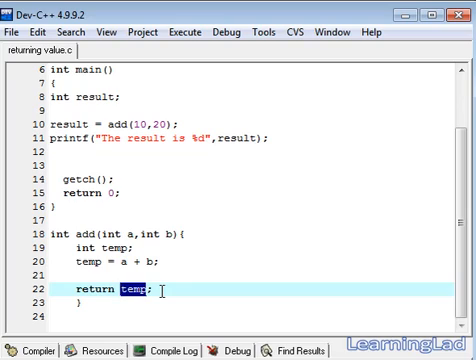
pyautogui.click(112, 215)
pyautogui.write(',')
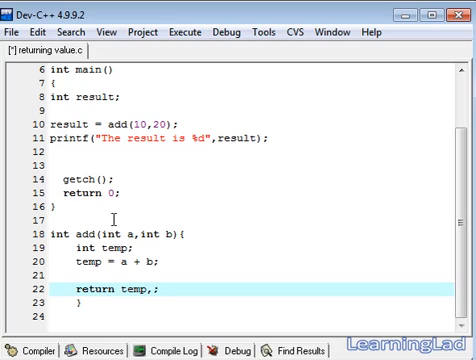
pyautogui.write('temp')
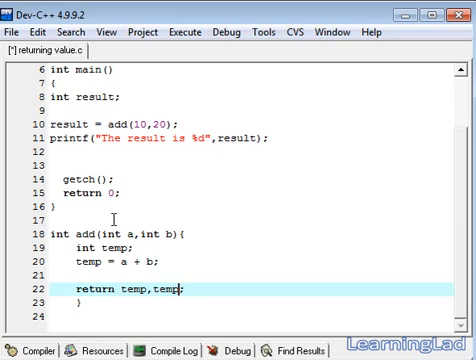
pyautogui.write('2')
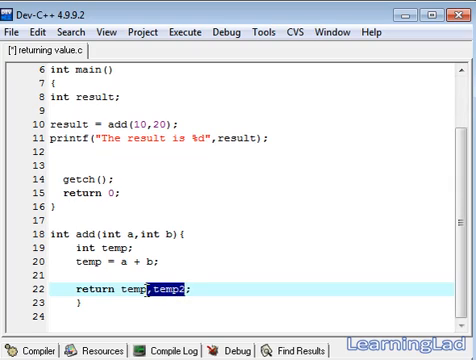
pyautogui.press('Delete')
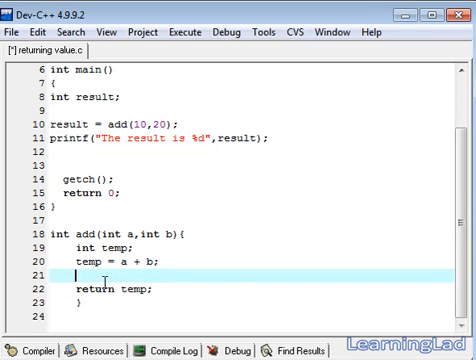
pyautogui.moveTo(114, 261)
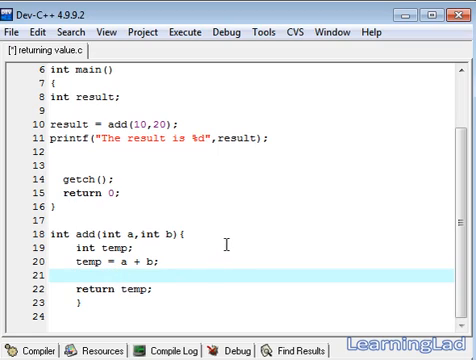
# Step: Add if(temp < 0){ return 0; } above return temp in add
pyautogui.write('if()')
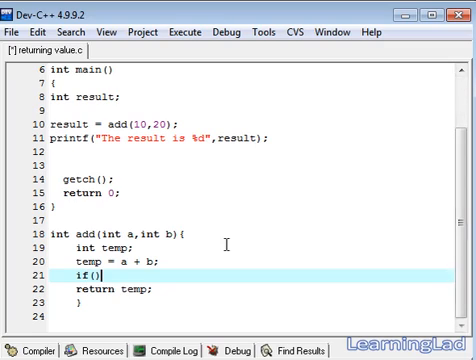
pyautogui.write('temp <')
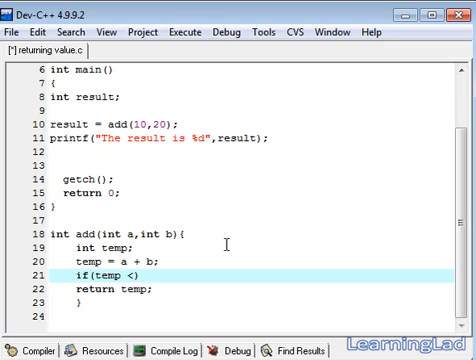
pyautogui.write('0')
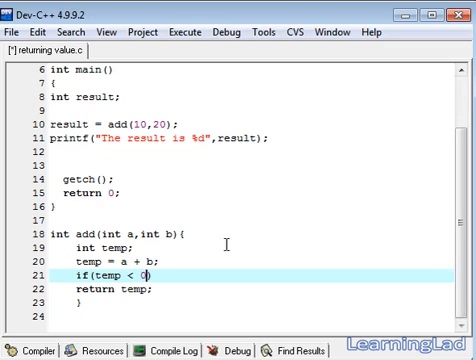
pyautogui.write('{')
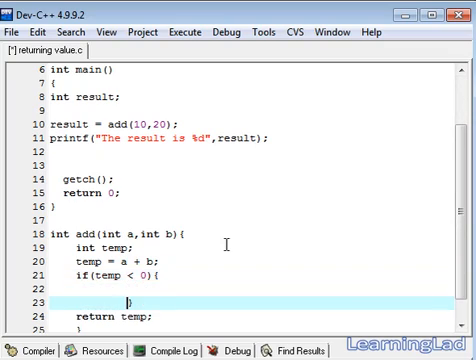
pyautogui.write('return 0;')
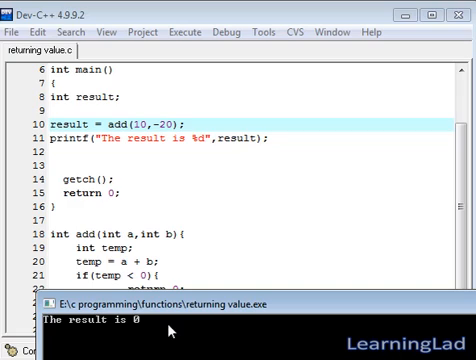
# Step: Change the add call to add(10,-20) and run, printing The result is 0
pyautogui.click(138, 124)
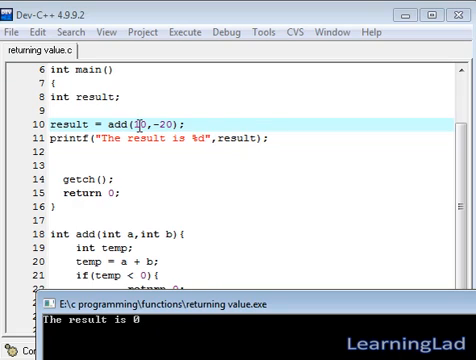